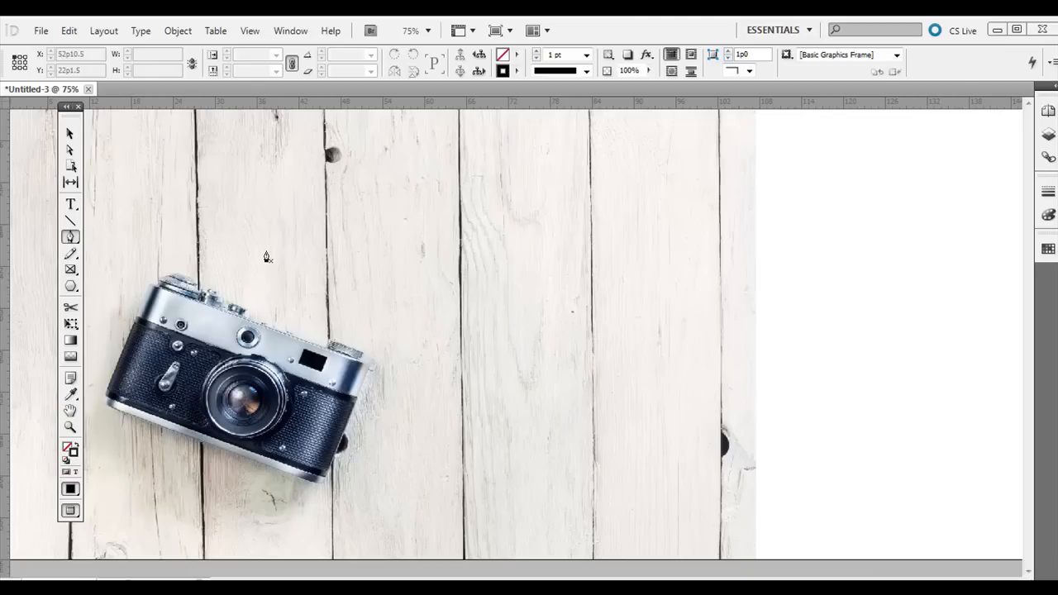
Start a wavy open path with the Pen tool above the camera
{"action": "left_click", "coordinate": [69, 238]}
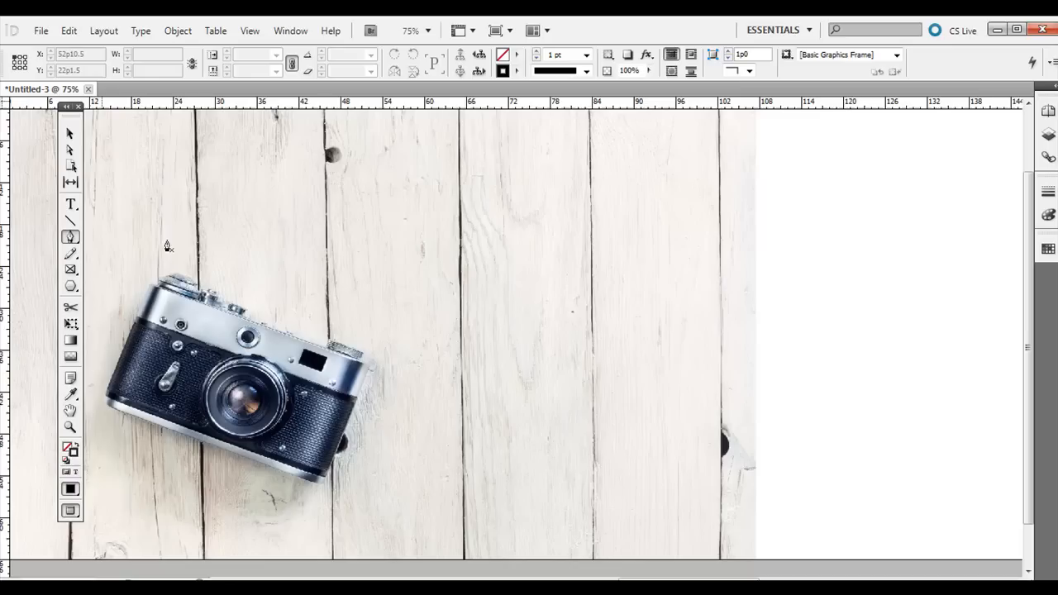
{"action": "mouse_move", "coordinate": [83, 252]}
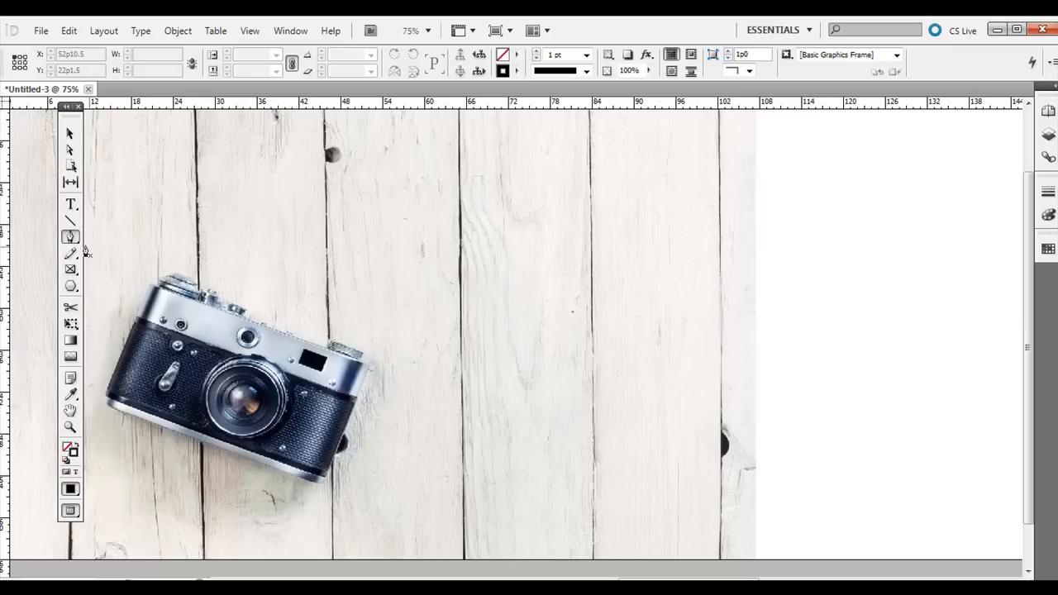
{"action": "mouse_move", "coordinate": [153, 263]}
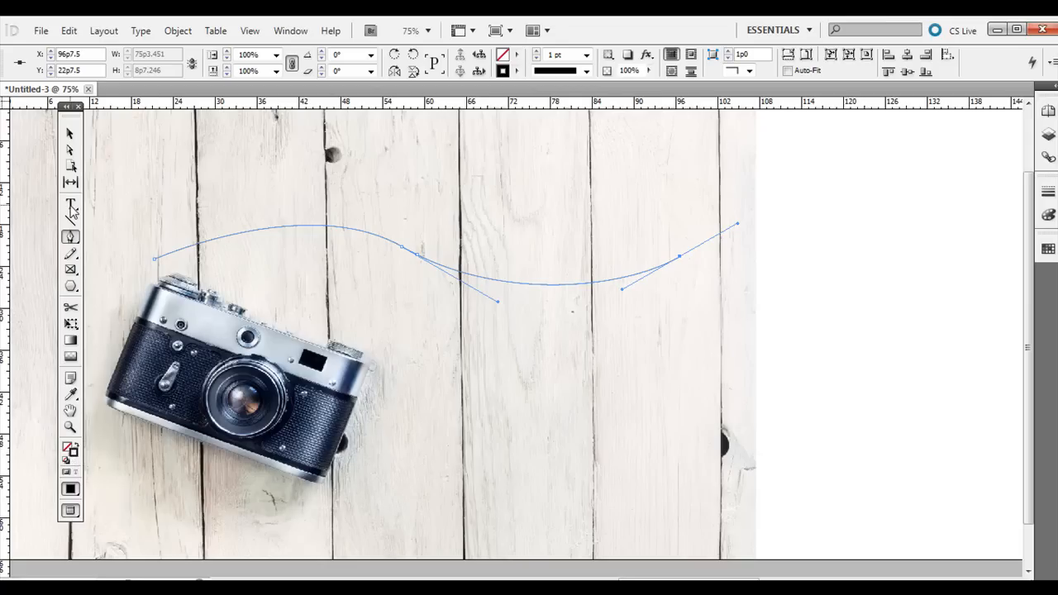
Type repeated 'Photography Magazine' along the wavy path and set it to 36 pt
{"action": "left_click", "coordinate": [71, 224]}
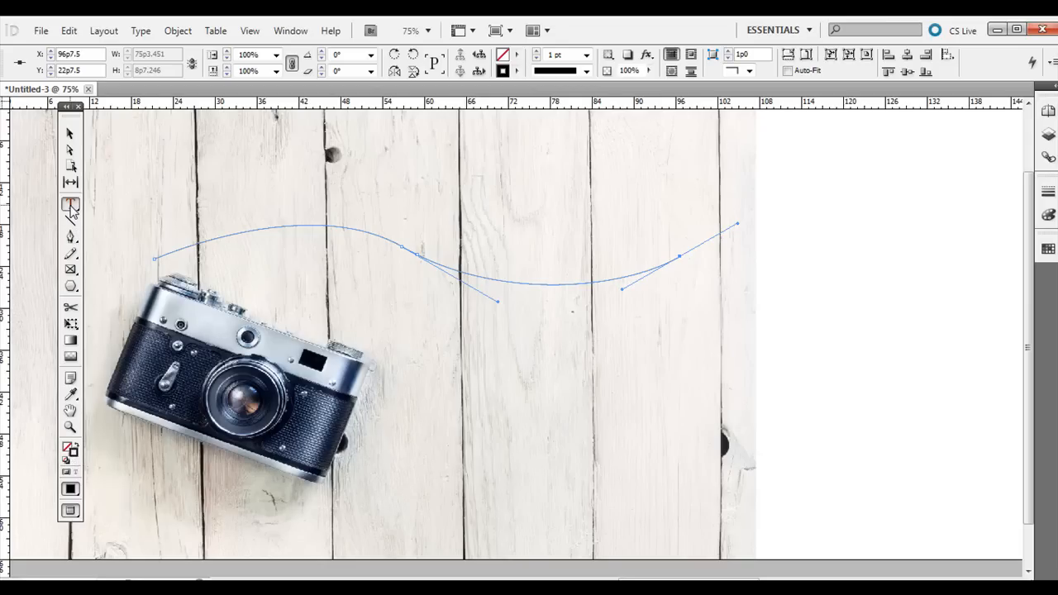
{"action": "left_click", "coordinate": [70, 205]}
{"action": "type", "text": "Photography Magazine"}
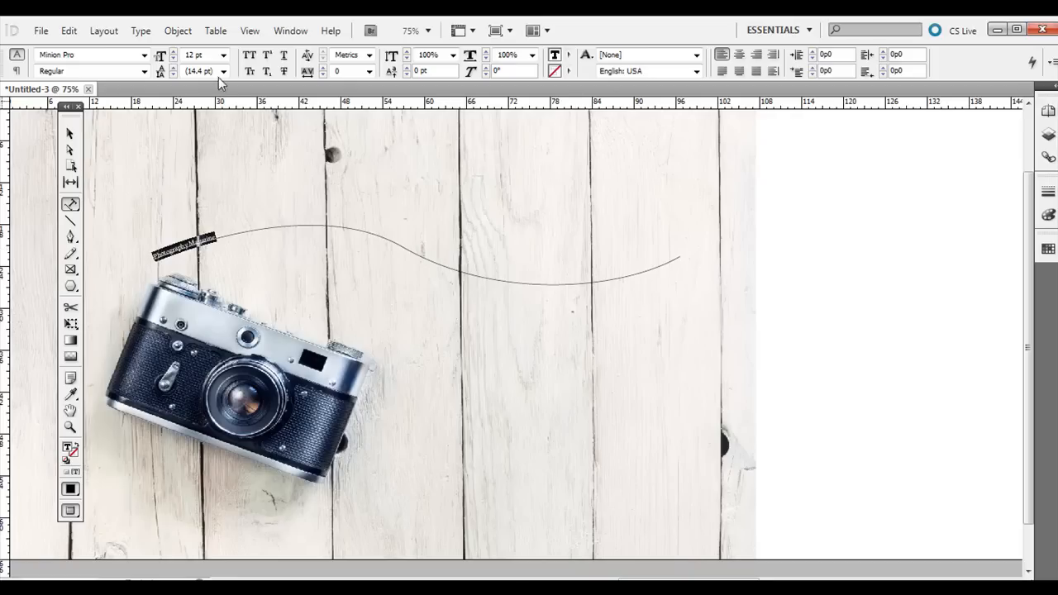
{"action": "left_click", "coordinate": [220, 54]}
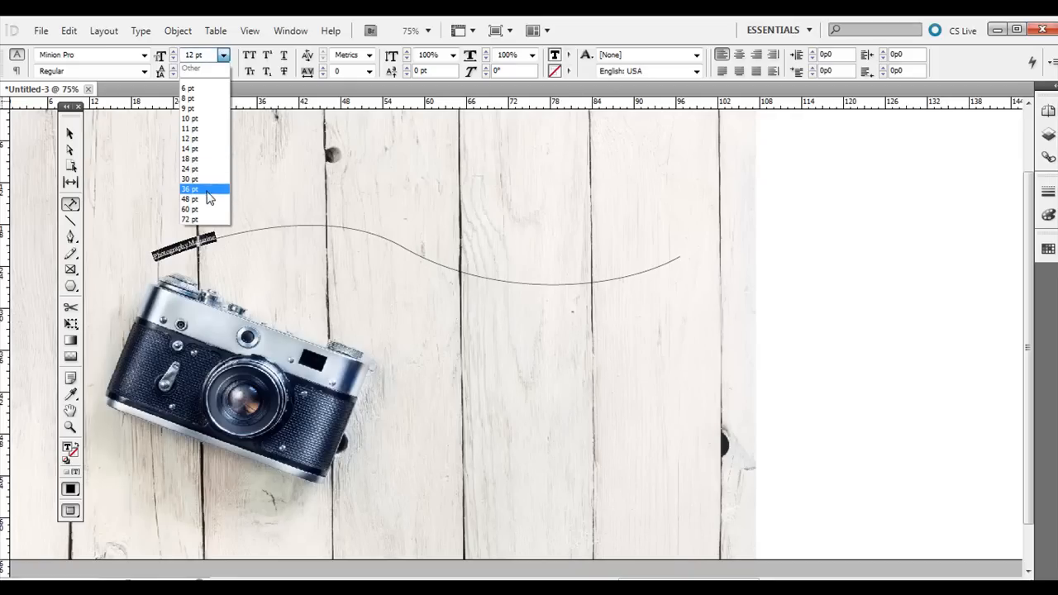
{"action": "left_click", "coordinate": [188, 189]}
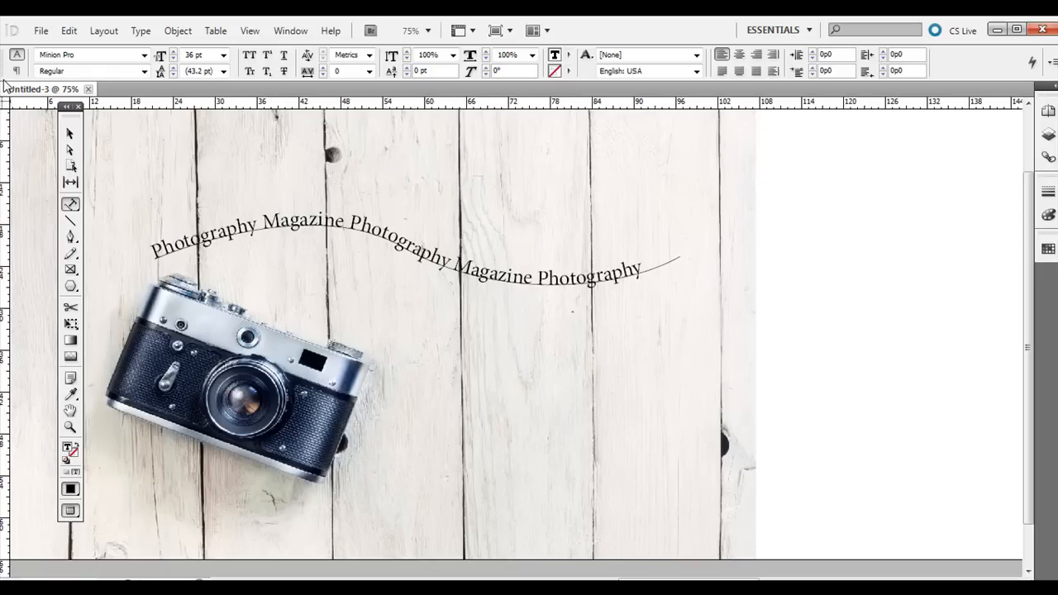
{"action": "left_click", "coordinate": [71, 132]}
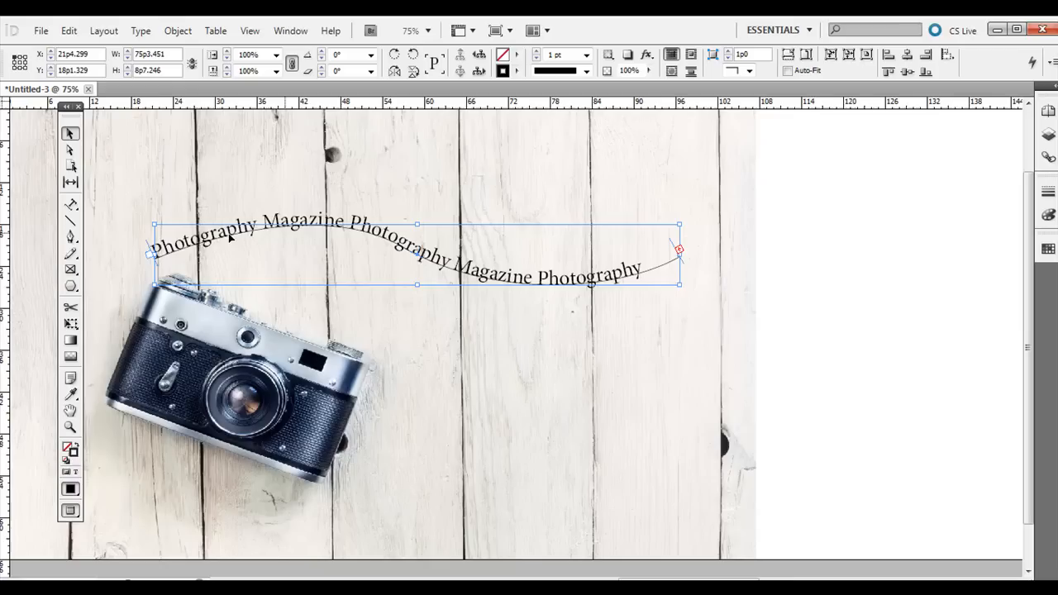
{"action": "mouse_move", "coordinate": [110, 323]}
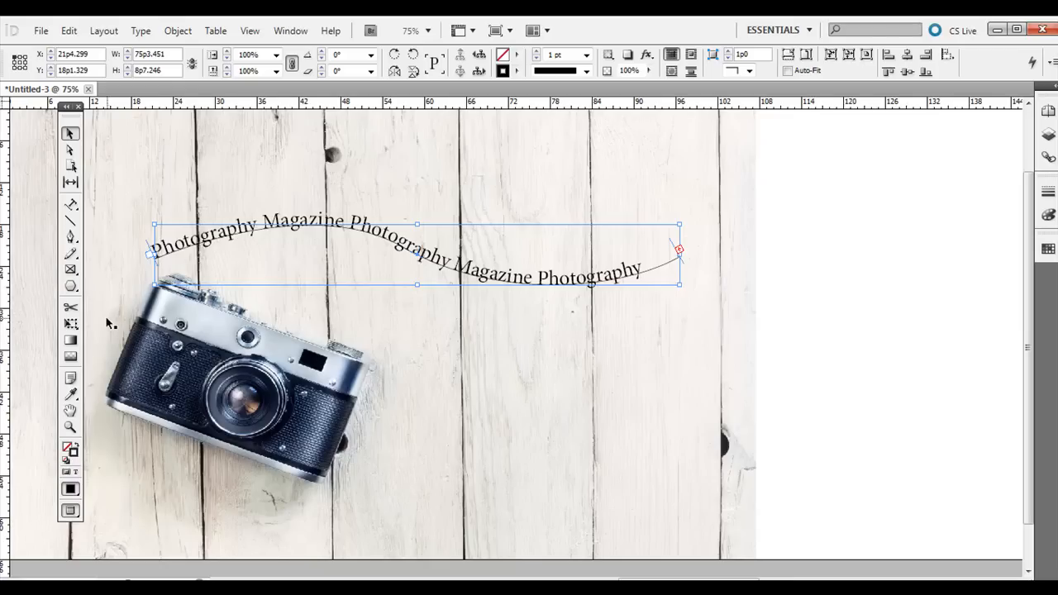
{"action": "mouse_move", "coordinate": [471, 194]}
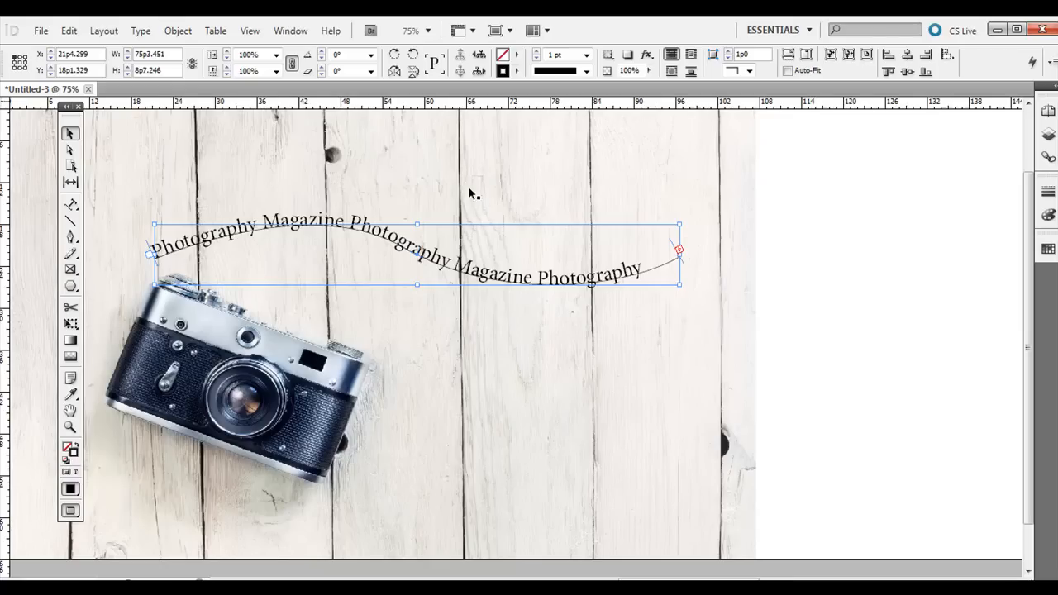
Set the wavy path's stroke weight to 0 pt
{"action": "left_click", "coordinate": [585, 55]}
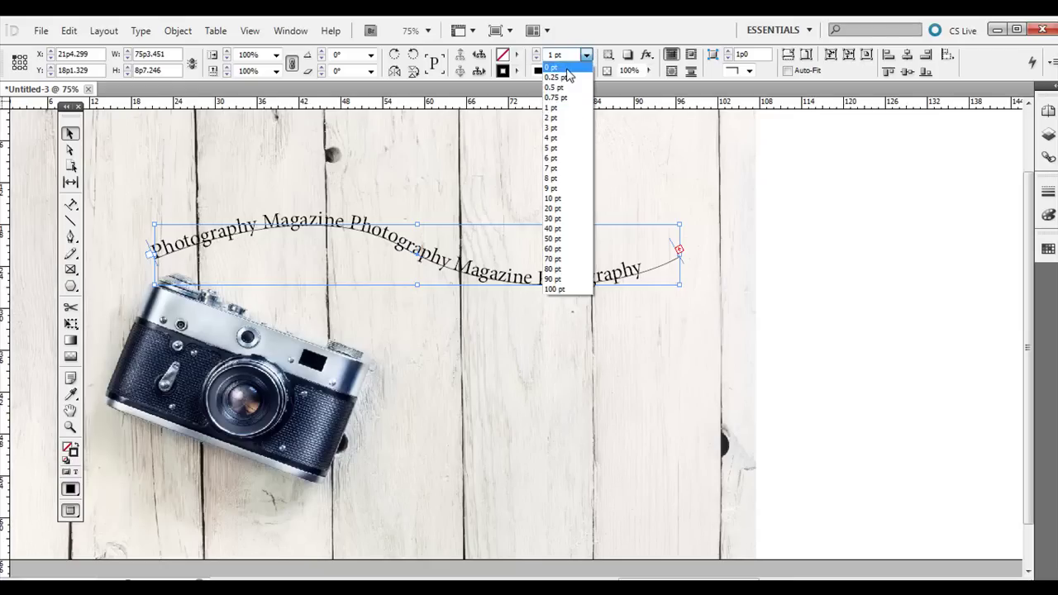
{"action": "left_click", "coordinate": [553, 68]}
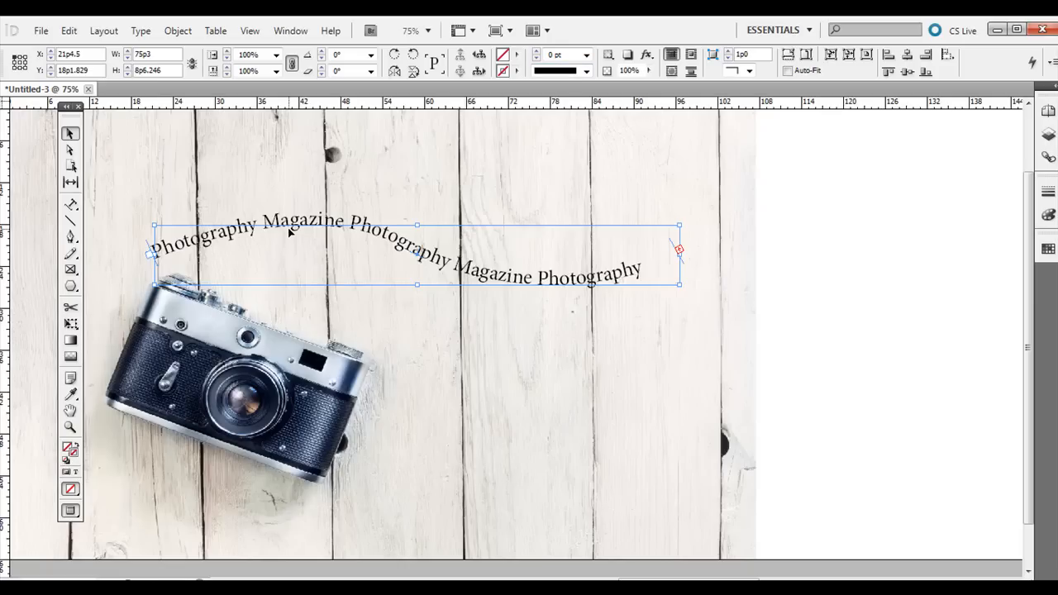
{"action": "mouse_move", "coordinate": [69, 456]}
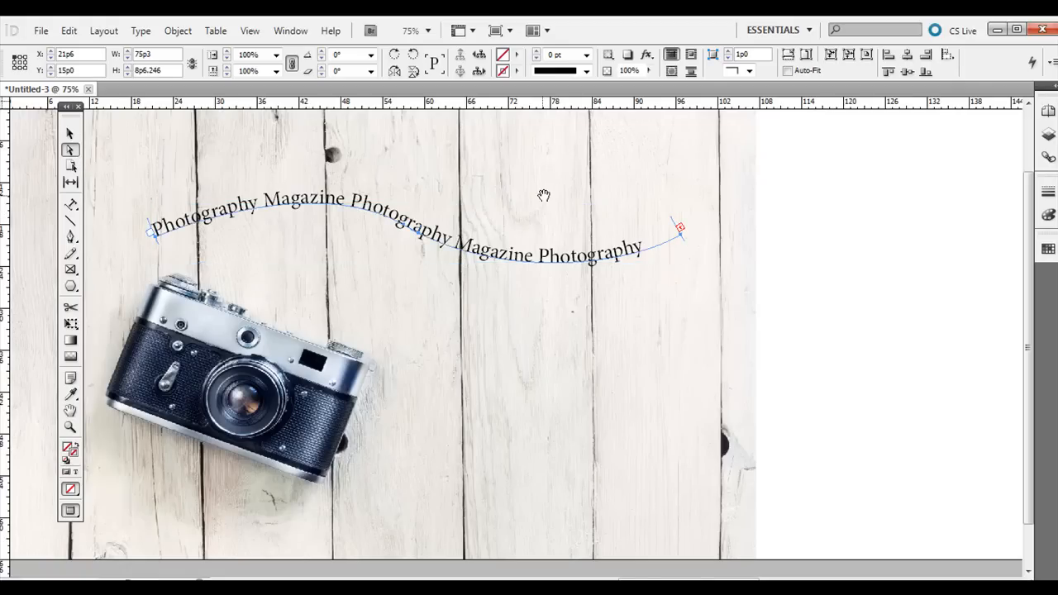
Drag the path's right end point and middle bend to smooth the curve
{"action": "left_click", "coordinate": [736, 256]}
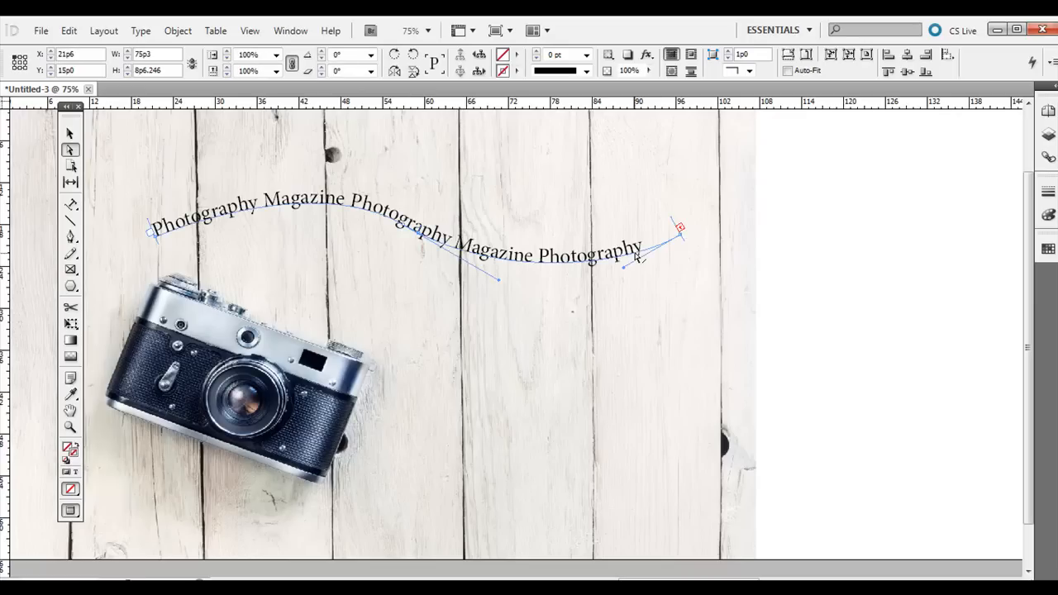
{"action": "mouse_move", "coordinate": [628, 269]}
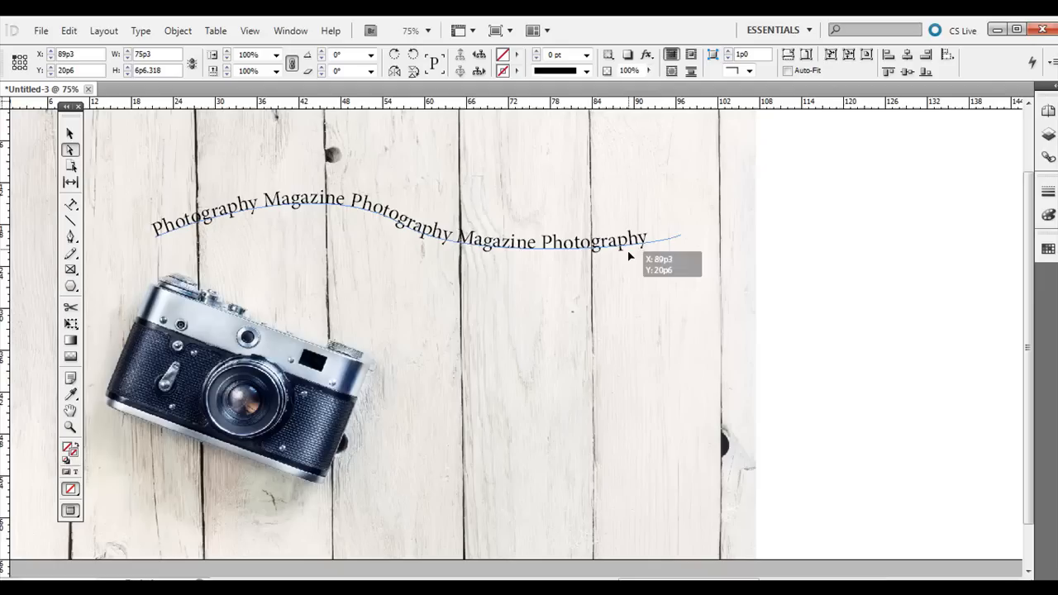
{"action": "left_click_drag", "start_coordinate": [649, 240], "coordinate": [637, 265]}
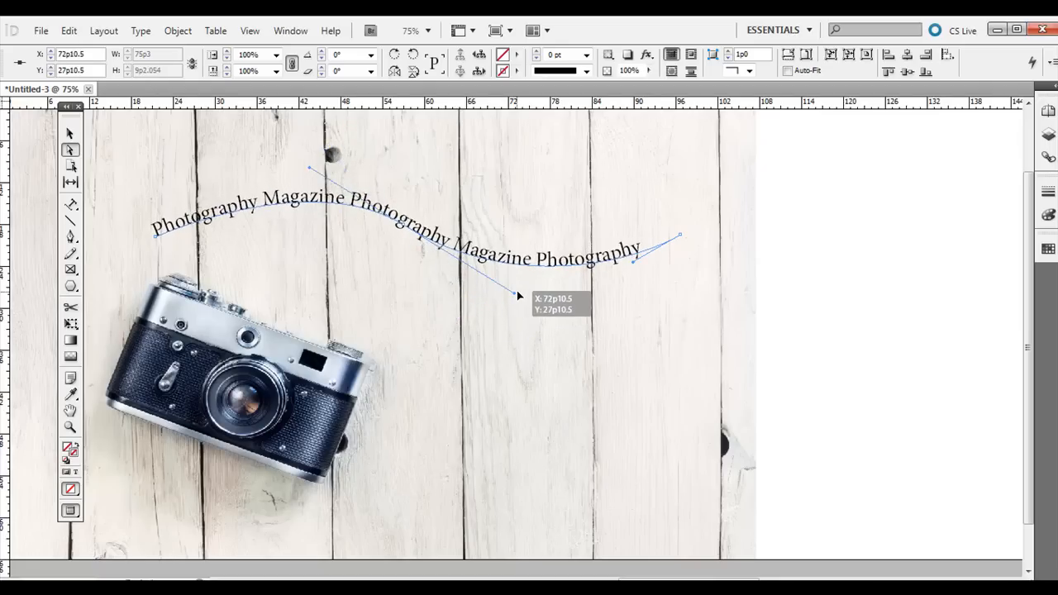
{"action": "left_click_drag", "start_coordinate": [519, 296], "coordinate": [519, 296]}
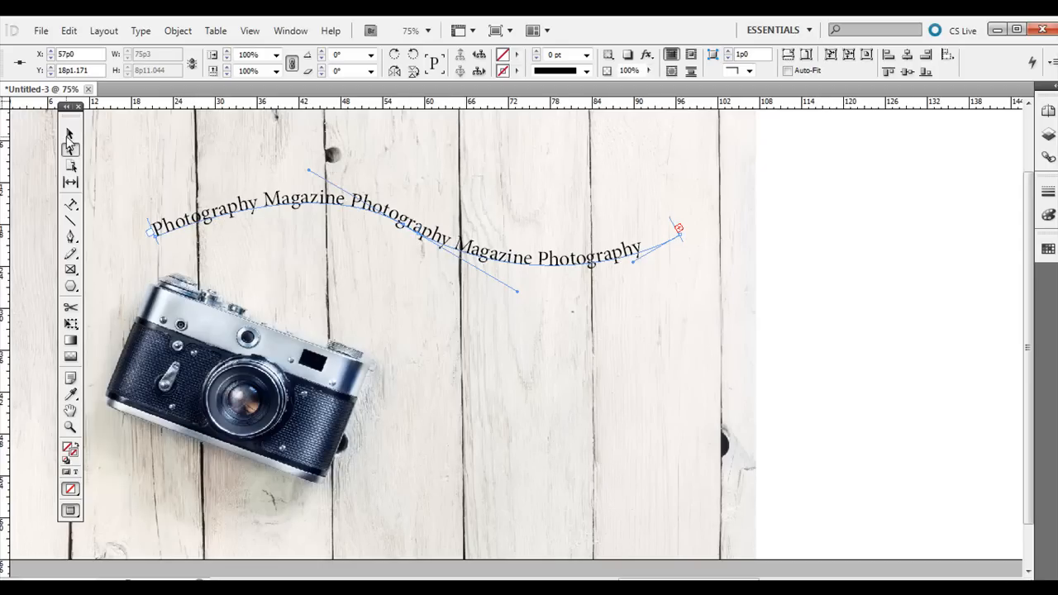
{"action": "left_click", "coordinate": [69, 132]}
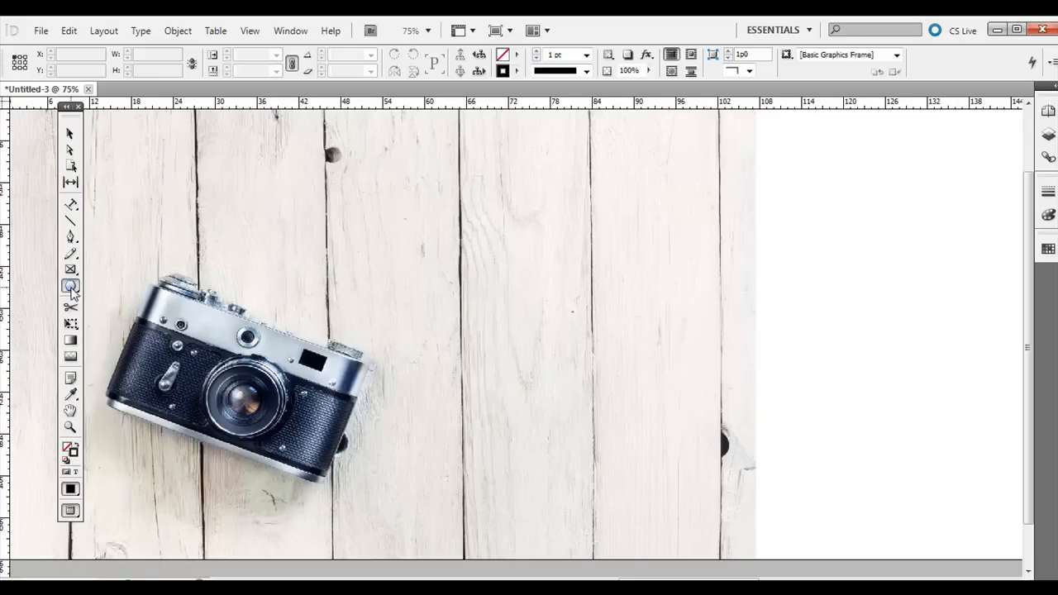
Draw a circle right of the camera and wrap 'PHOTOGRAPHY' around it at 30 pt
{"action": "left_click", "coordinate": [71, 285]}
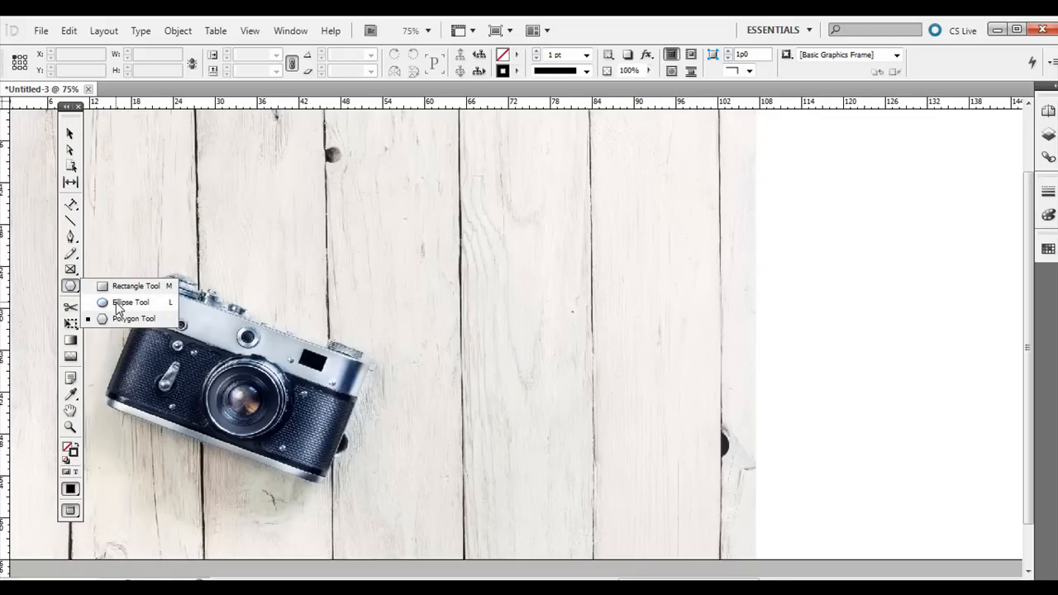
{"action": "left_click_drag", "start_coordinate": [372, 219], "coordinate": [434, 289]}
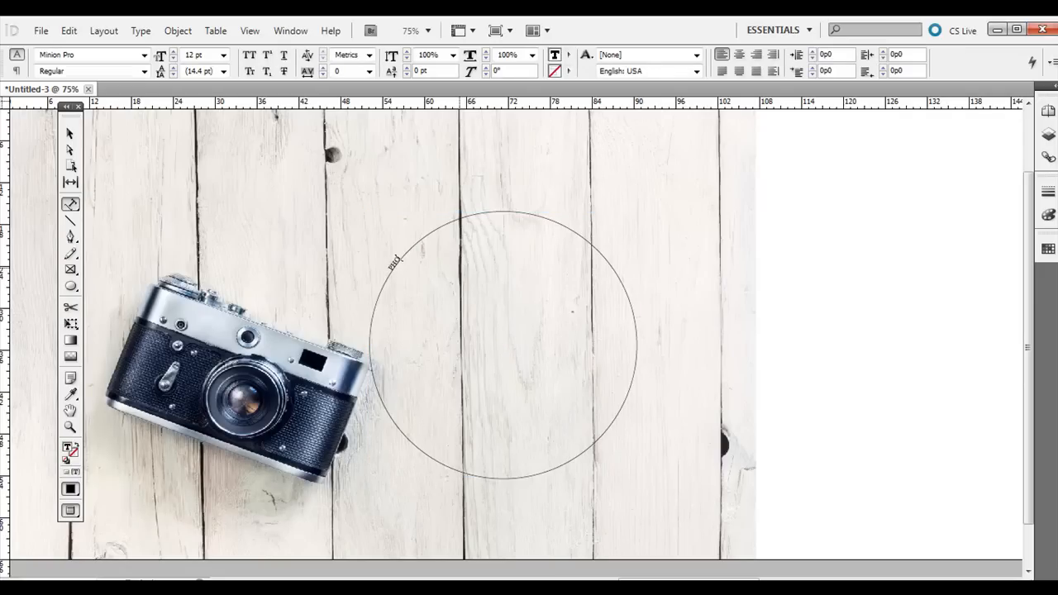
{"action": "type", "text": "PHOTOGRAPHY PHOTOGRAPHY PHOTOGRAPHY PHOTOGRAPHY"}
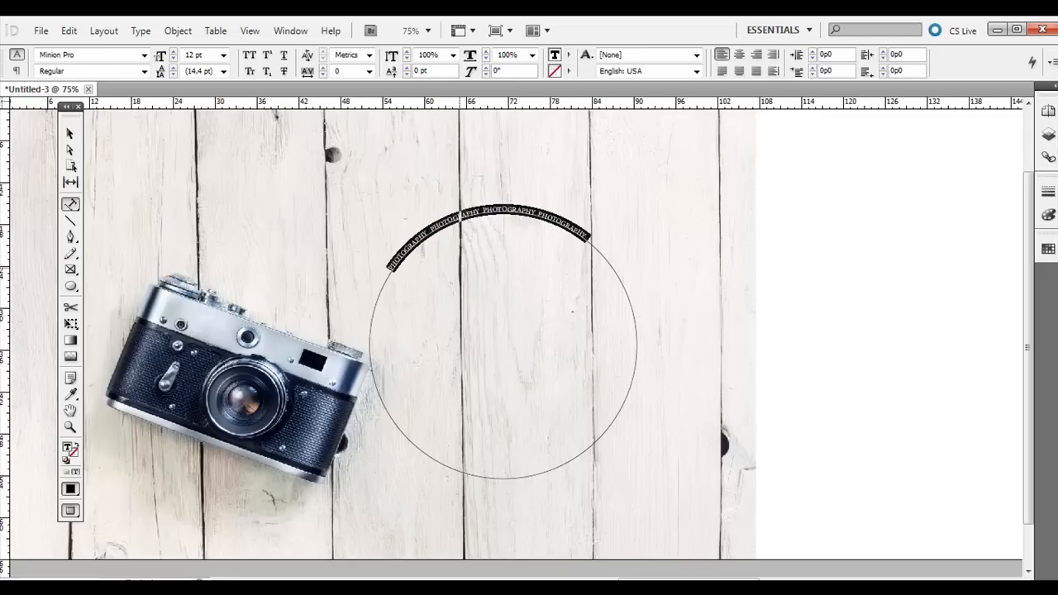
{"action": "left_click", "coordinate": [222, 56]}
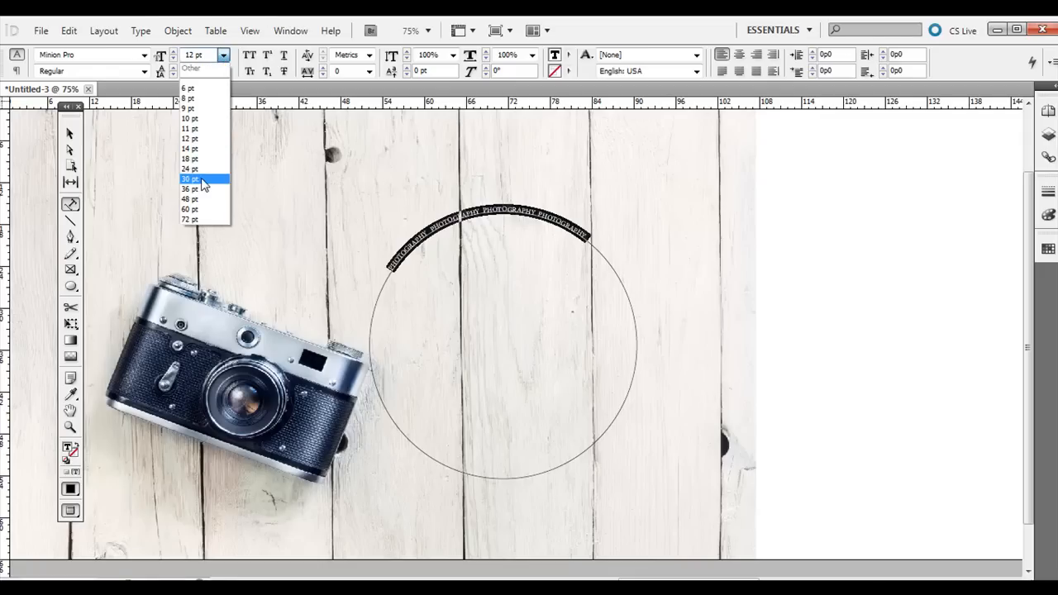
{"action": "left_click", "coordinate": [187, 179]}
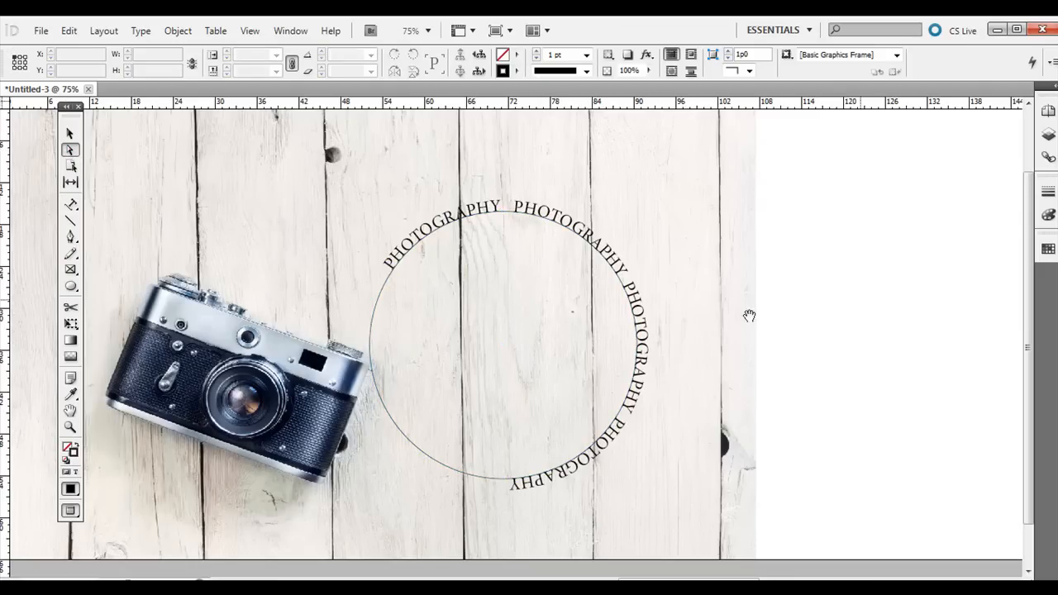
{"action": "mouse_move", "coordinate": [390, 279]}
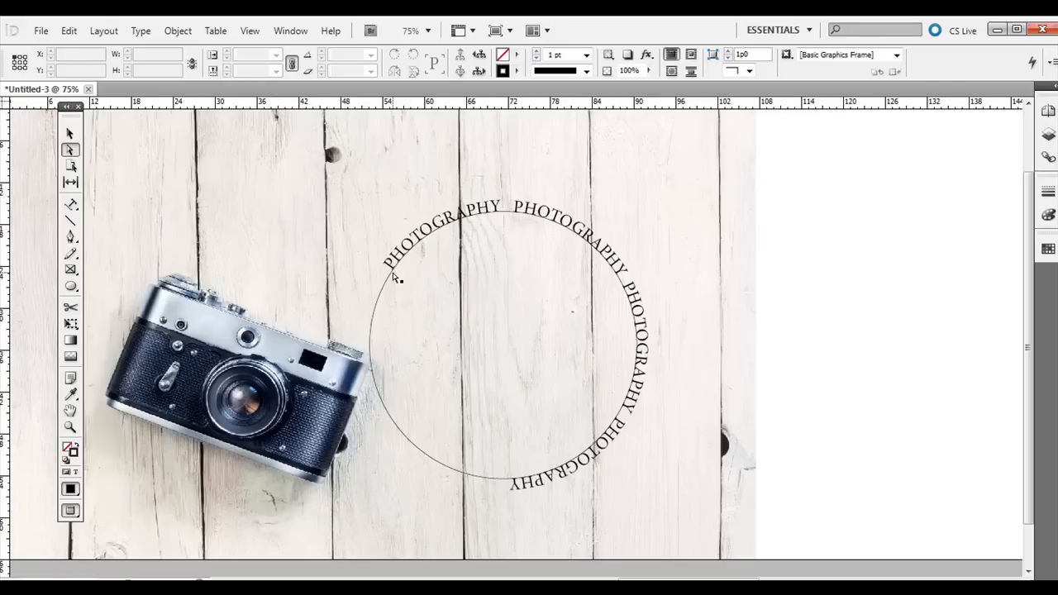
Select the circle path and drag one anchor point to reshape it
{"action": "left_click", "coordinate": [398, 281]}
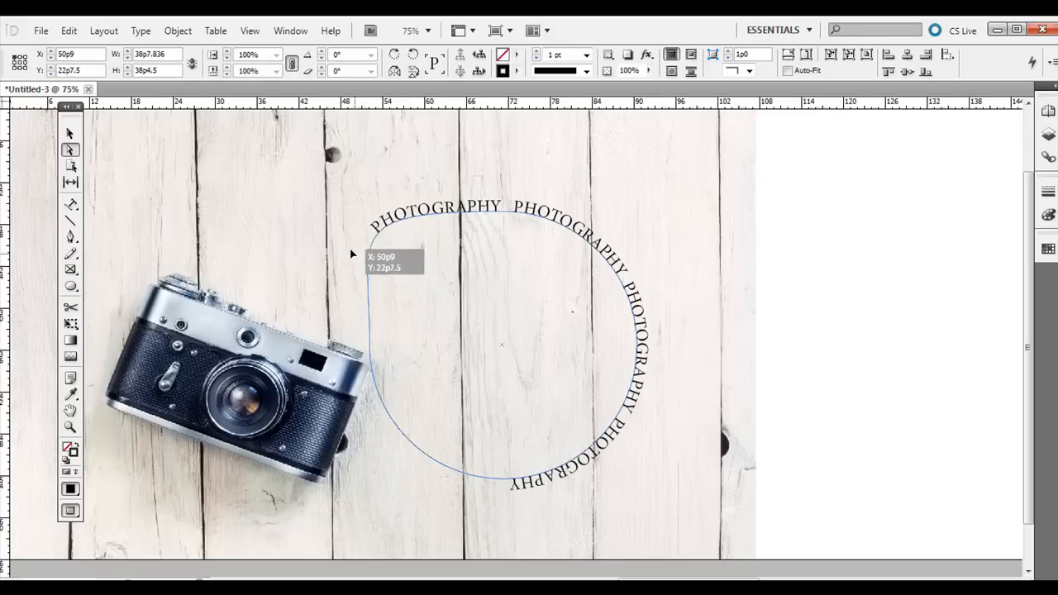
{"action": "left_click_drag", "start_coordinate": [351, 254], "coordinate": [413, 302]}
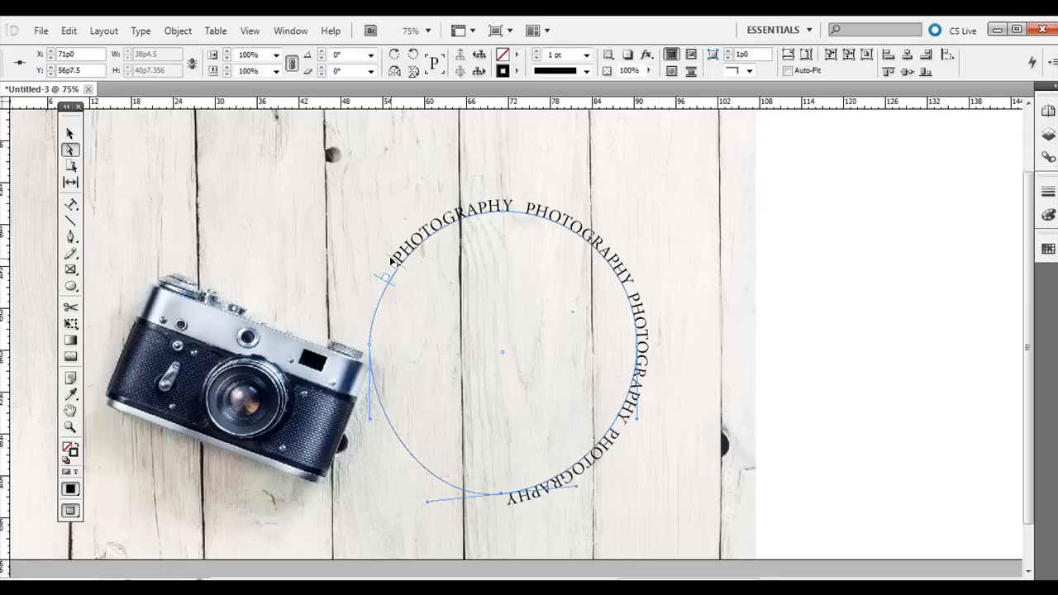
{"action": "mouse_move", "coordinate": [387, 267]}
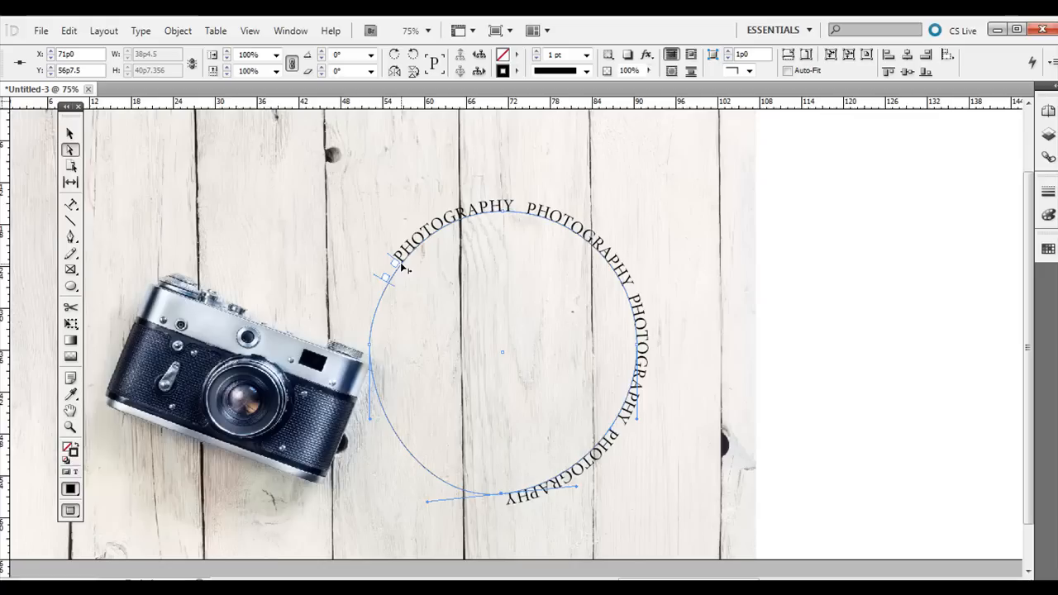
{"action": "mouse_move", "coordinate": [428, 242]}
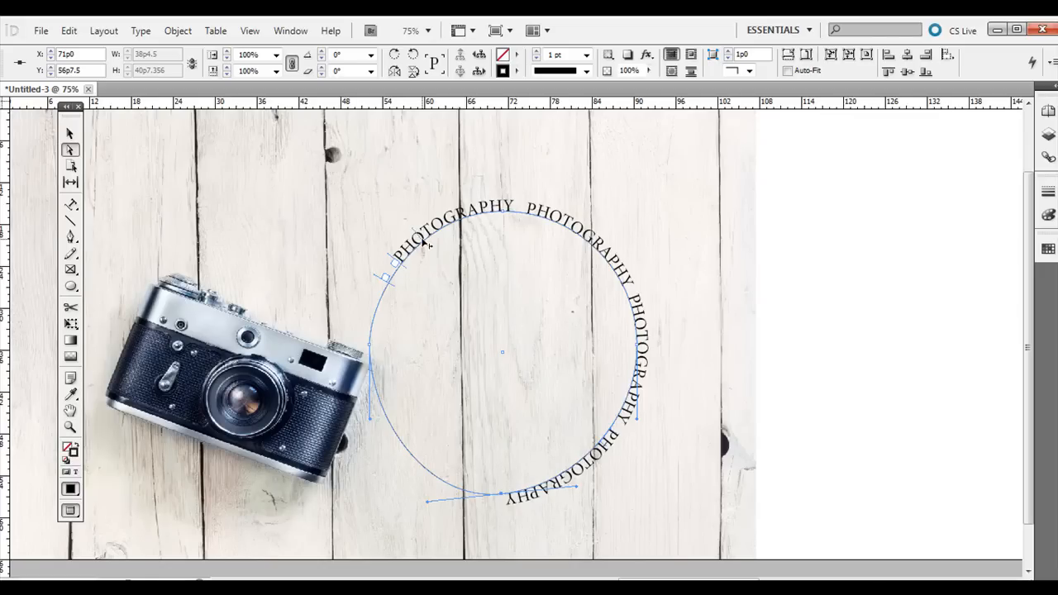